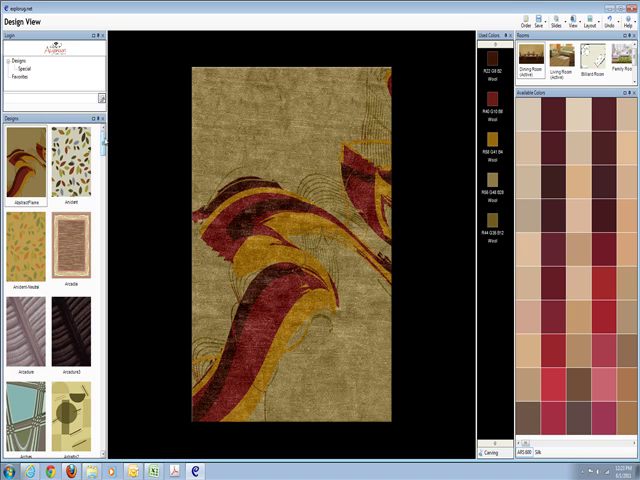
Scroll down through the Designs panel to reach the beige wavy-line rug thumbnail
scroll("down", 3)
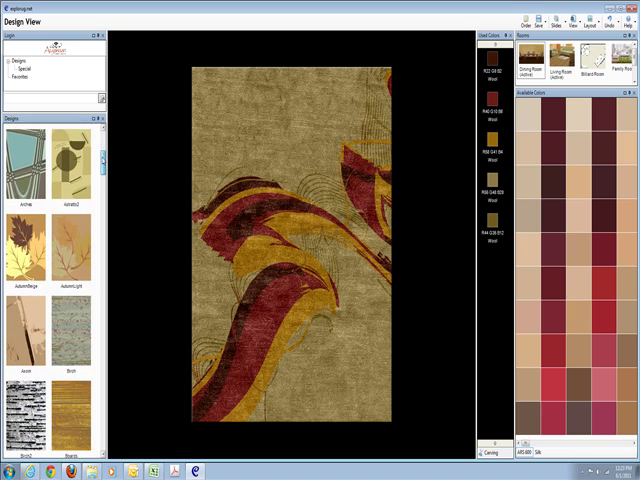
scroll("down", 3)
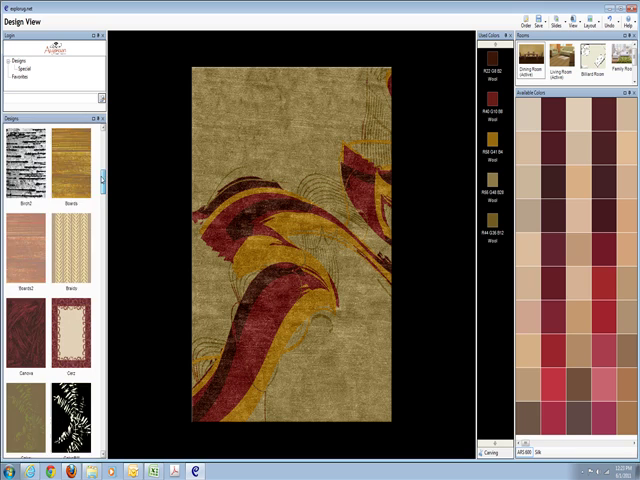
scroll("down", 3)
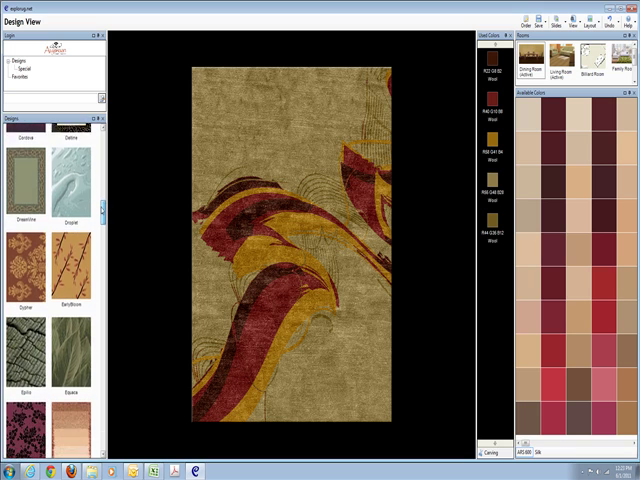
scroll("down", 3)
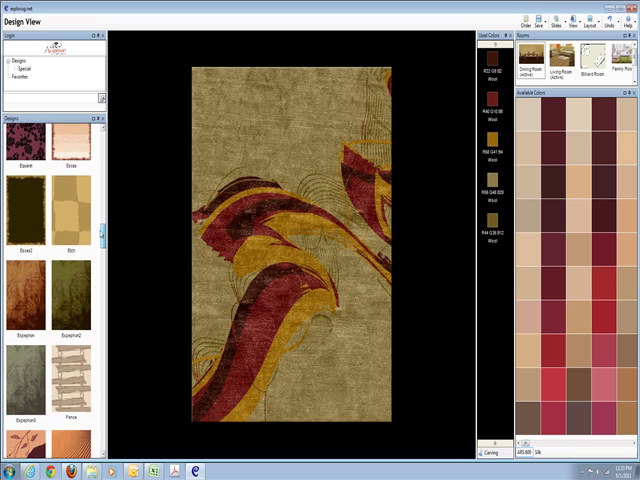
scroll("down", 3)
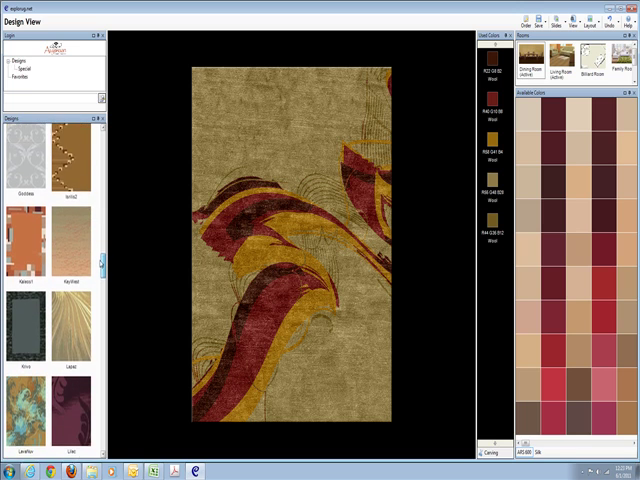
scroll("down", 3)
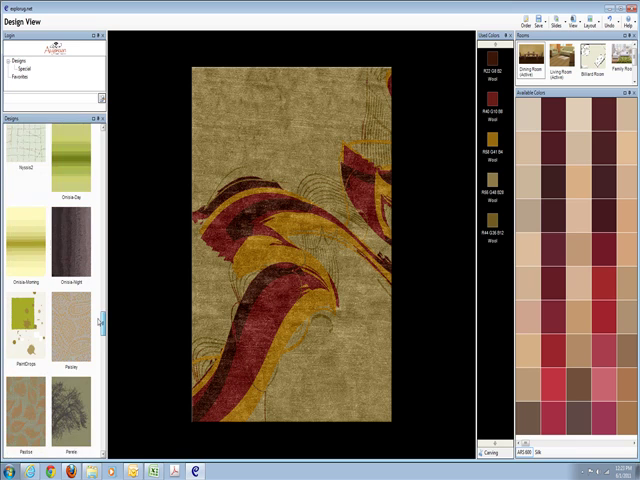
scroll("down", 3)
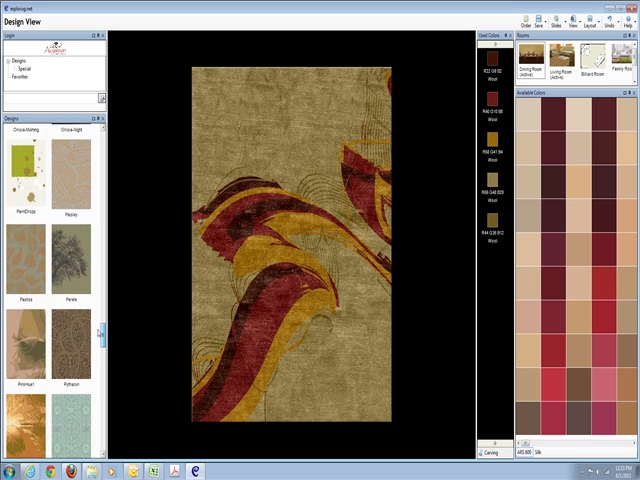
scroll("down", 3)
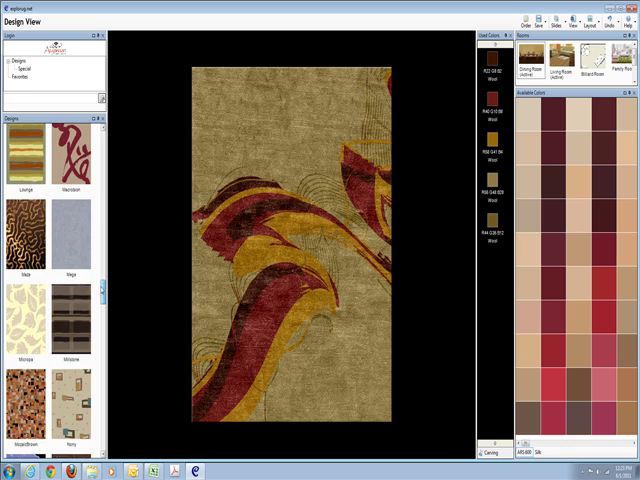
scroll("down", 3)
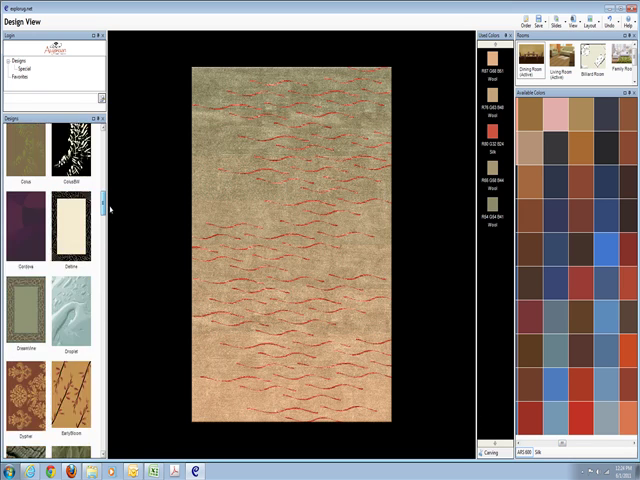
Load the ColusBW design and open material options for its blue colour
left_click(76, 245)
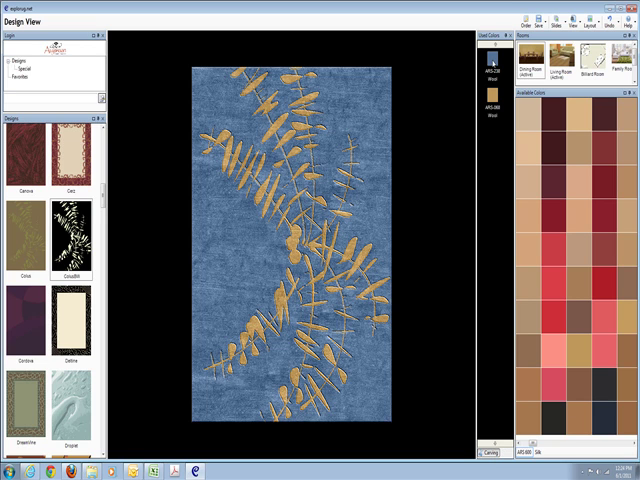
left_click(500, 50)
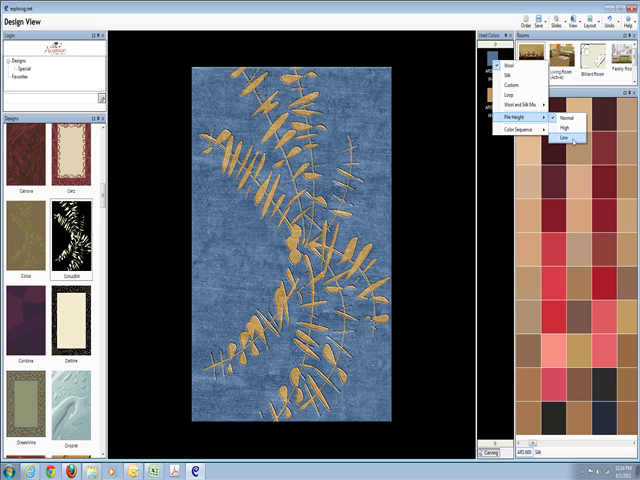
Set blue to low pile, golden beige to high pile, and golden beige yarn to silk
left_click(566, 140)
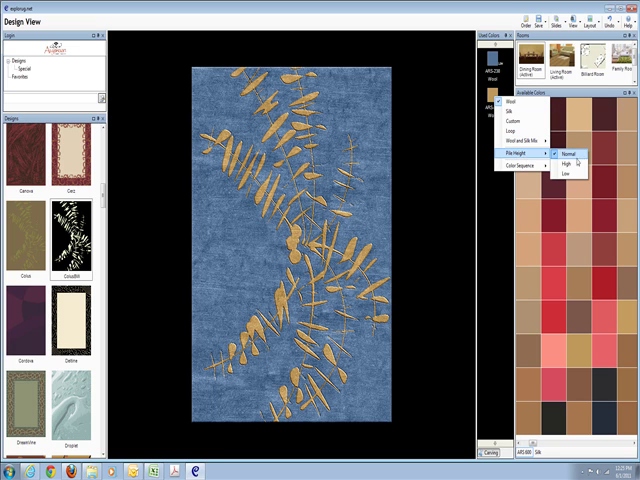
mouse_move(573, 167)
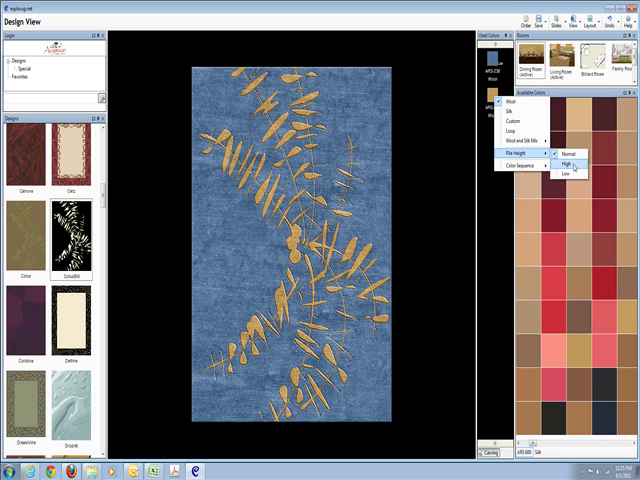
left_click(580, 165)
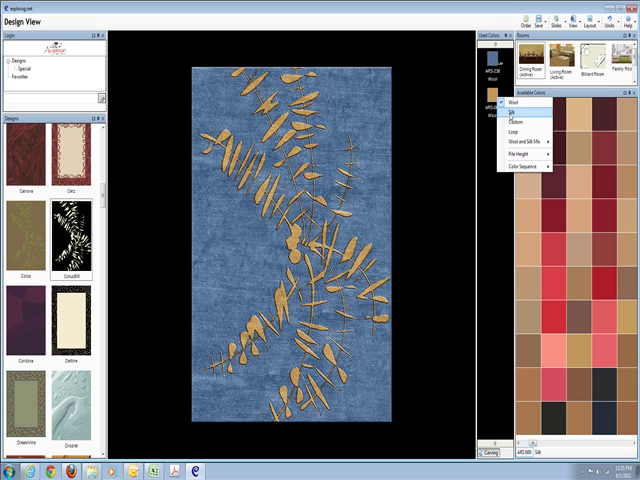
left_click(513, 113)
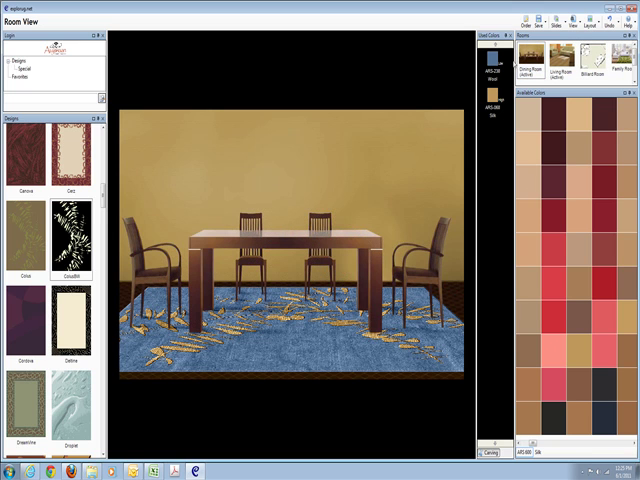
Save the dining room preview as a JPG with the default file name
left_click(543, 16)
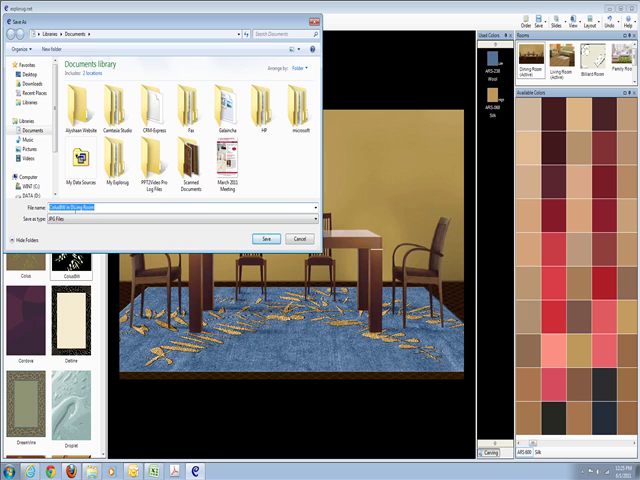
left_click(264, 238)
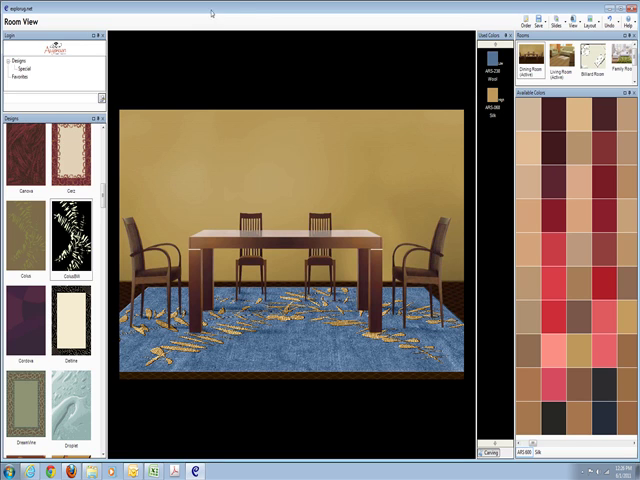
mouse_move(333, 75)
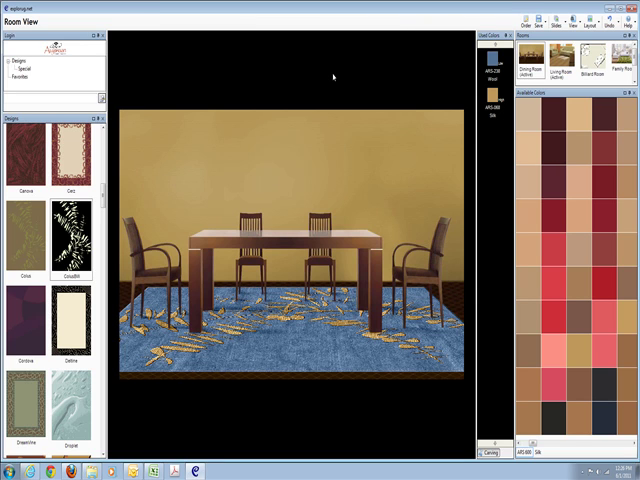